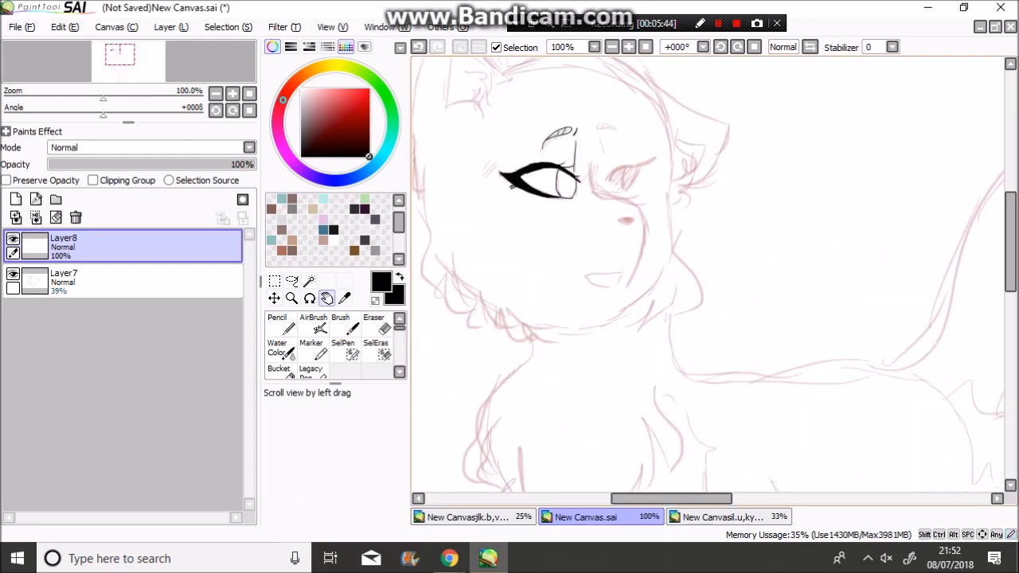
# Trace the pink Layer7 sketch on Layer8 with a small Pencil: face, eyes, ears, chest fur, legs
pyautogui.click(277, 322)
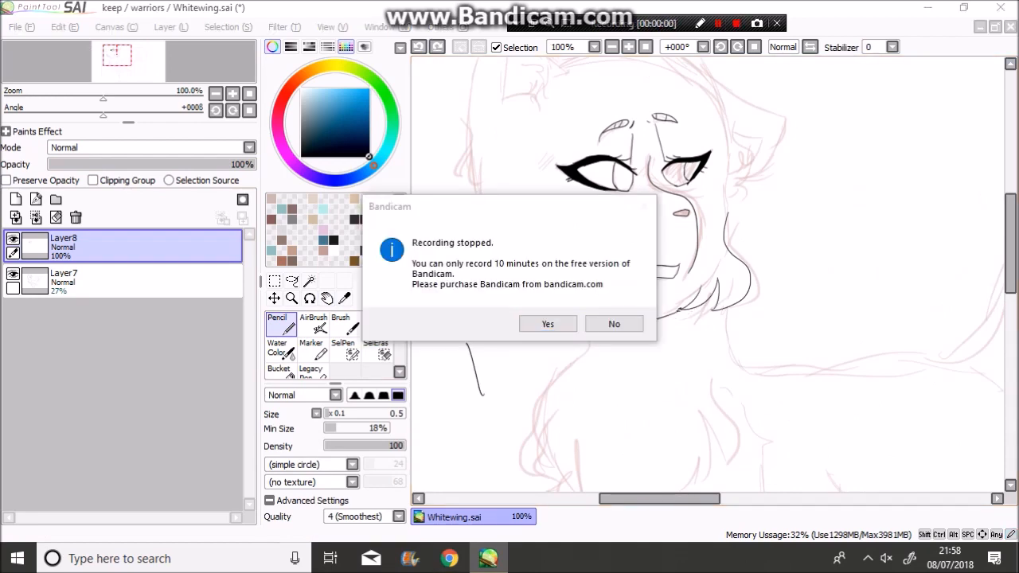
pyautogui.click(613, 323)
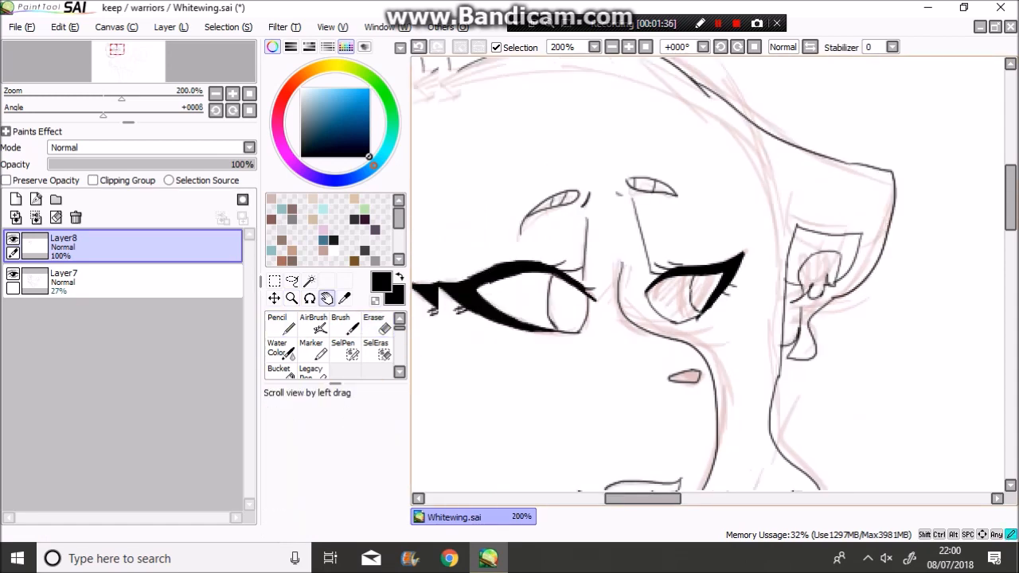
pyautogui.click(277, 322)
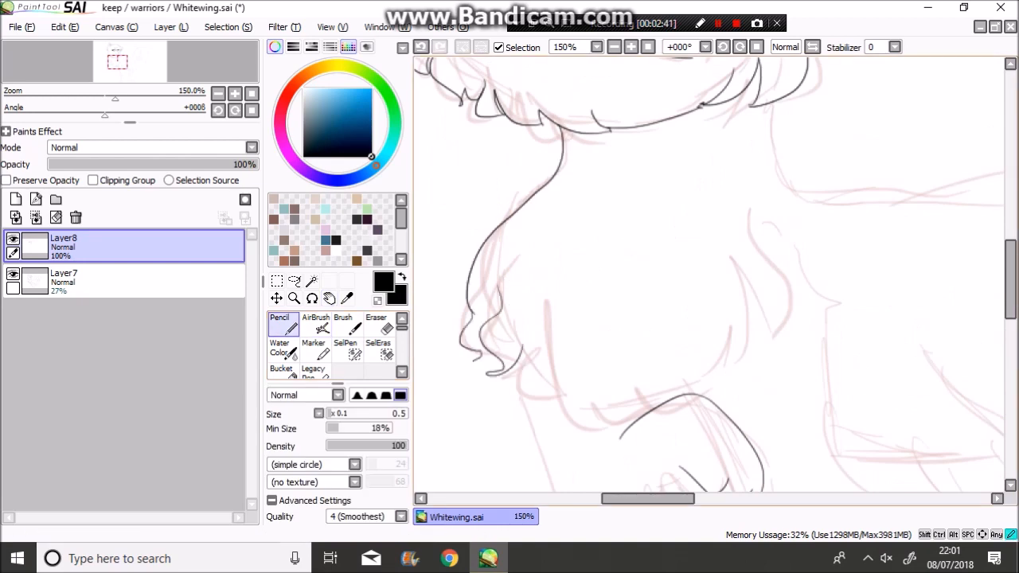
pyautogui.click(375, 322)
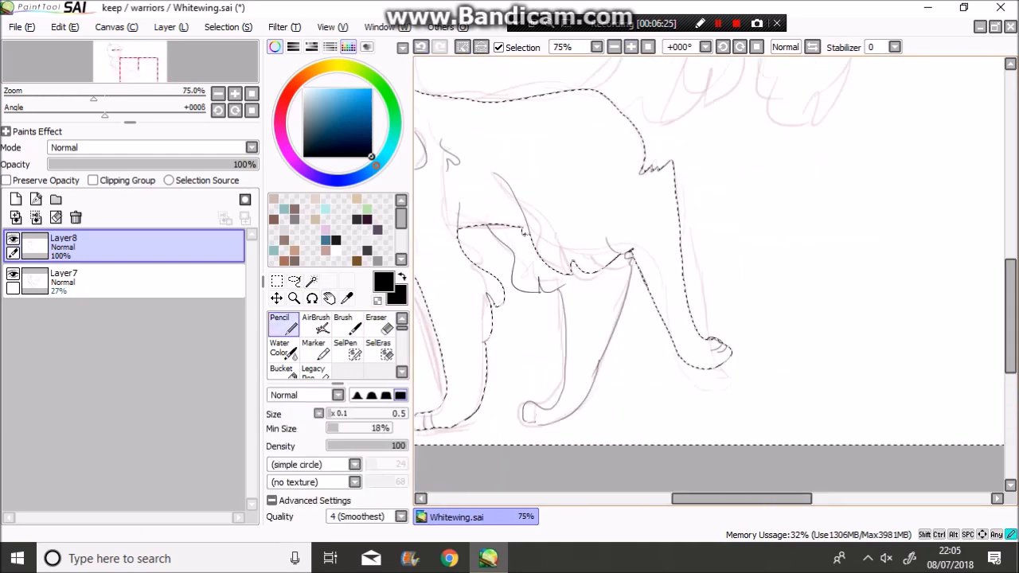
# Pencil the remaining leg and paw lines, erase stray marks, and bring up the Whitewater wiki page
pyautogui.click(376, 323)
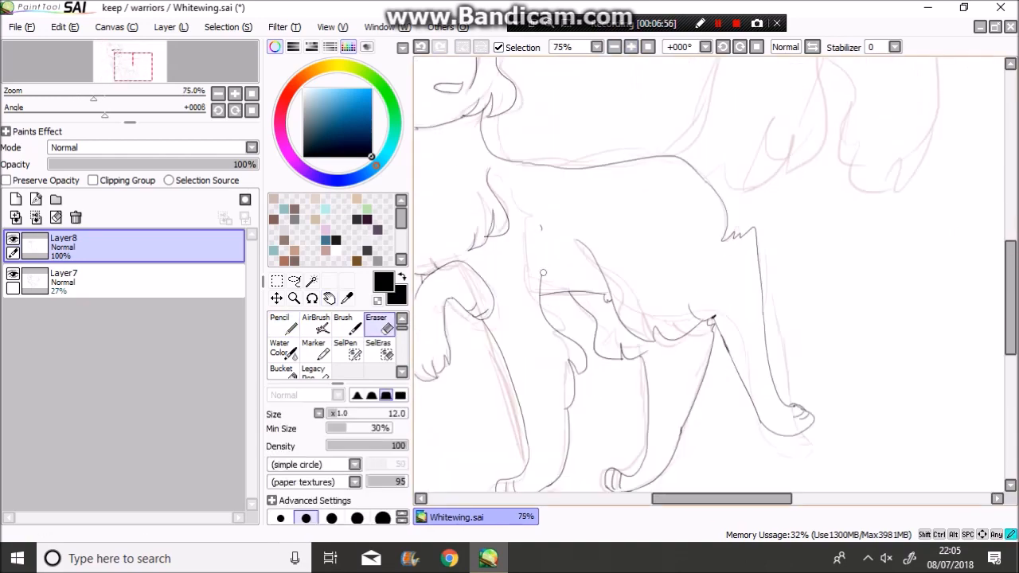
pyautogui.click(279, 322)
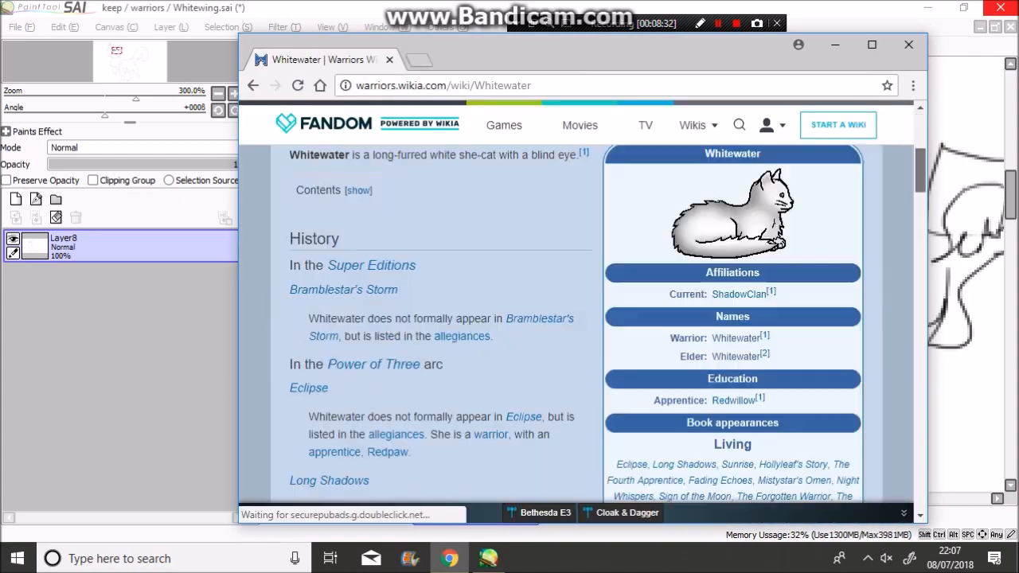
pyautogui.click(461, 59)
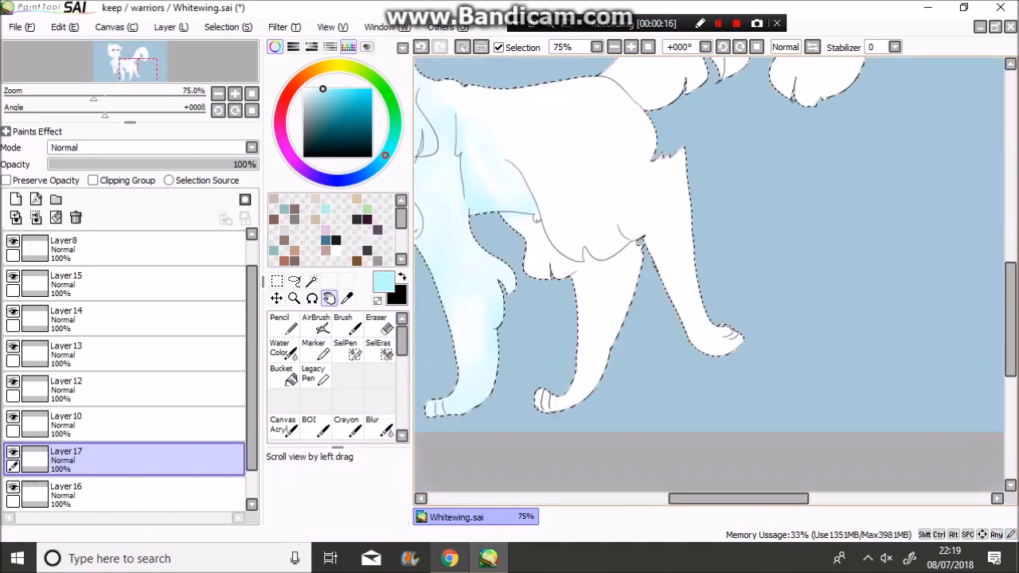
# Bucket-fill a pale blue background and white cat, airbrush shading, colour blue/pink eyes, paint grey patches
pyautogui.click(376, 322)
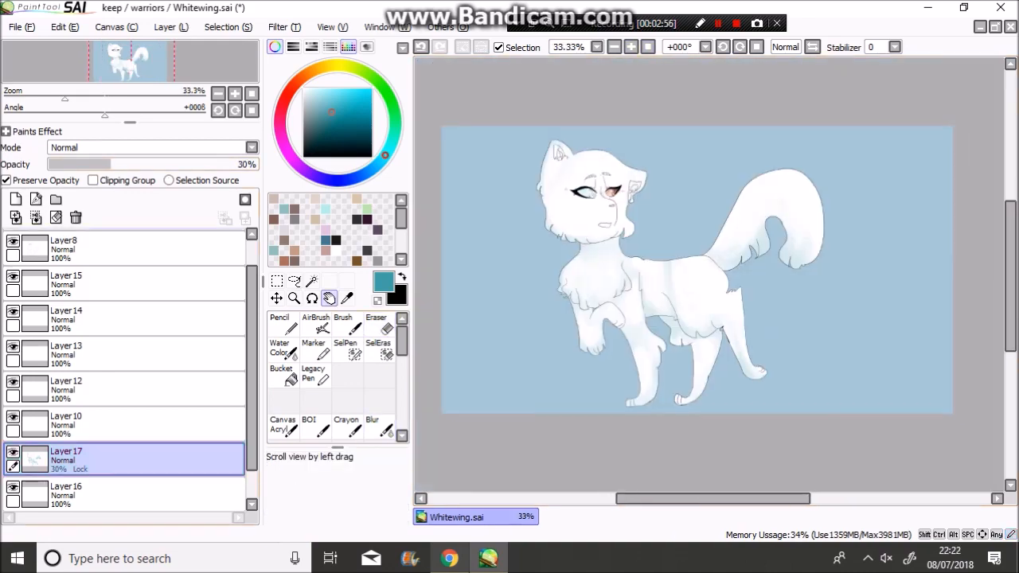
pyautogui.click(371, 424)
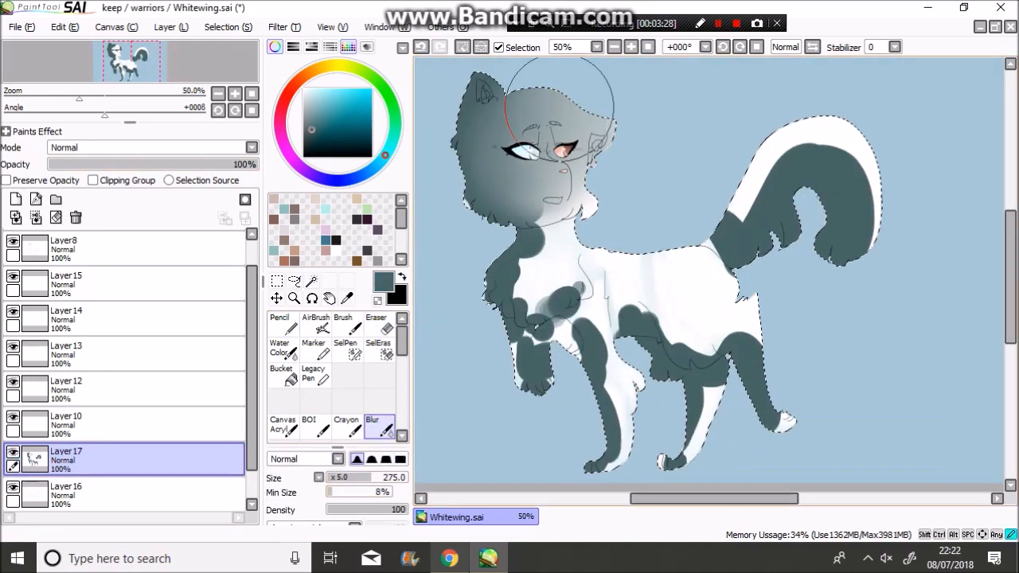
# Lower and blur the patches, then paint grass and dark trunks on layers 19–24
pyautogui.click(376, 326)
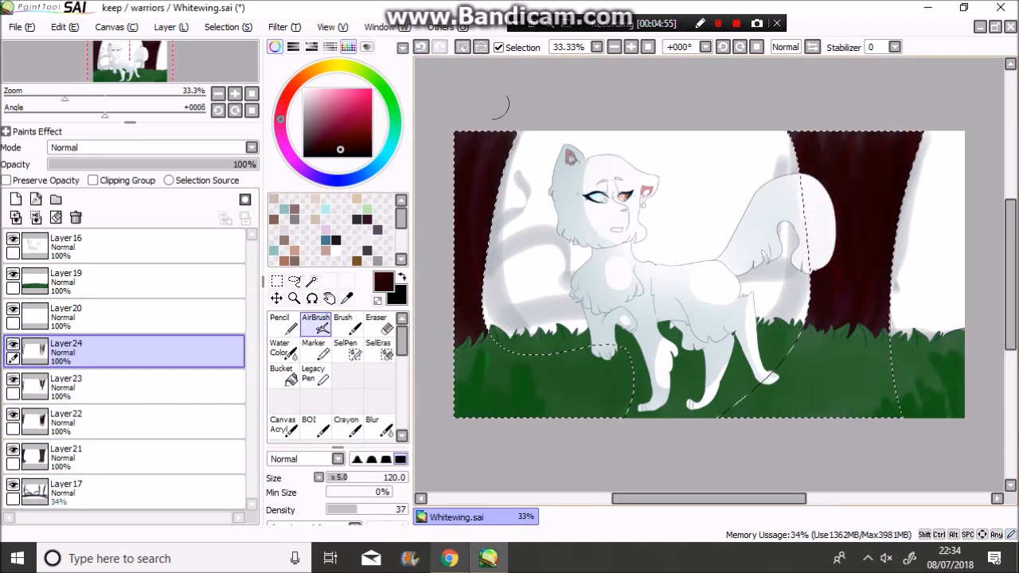
# Airbrush dark blue and green gradients on Layer28 and Layer30, then dot white stars at size 5
pyautogui.click(280, 347)
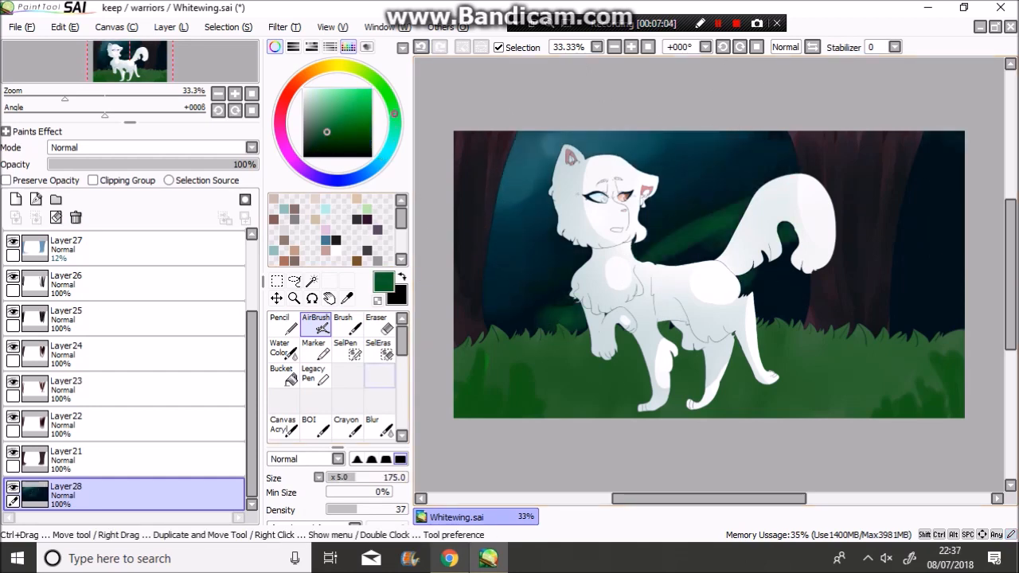
pyautogui.click(280, 323)
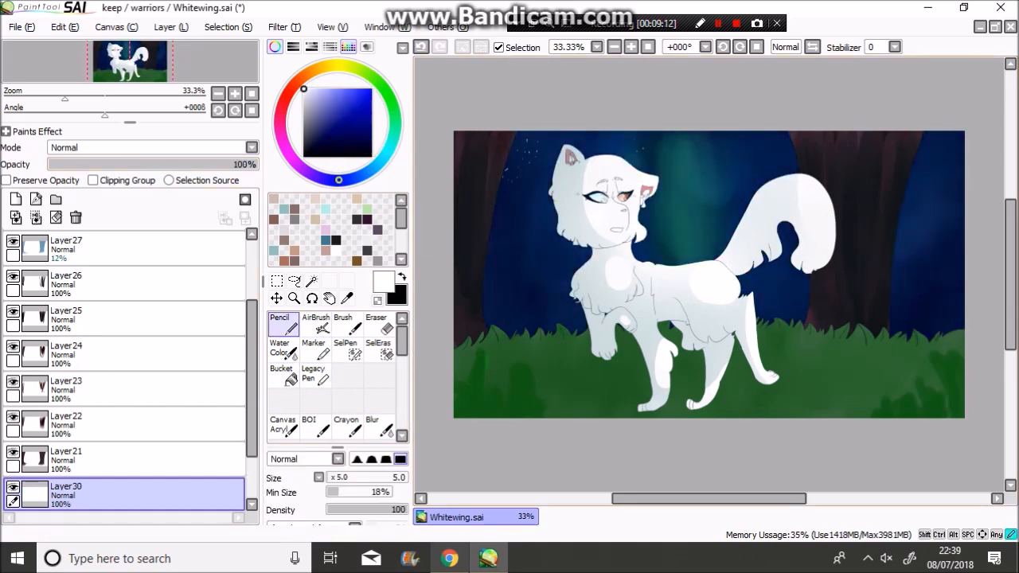
pyautogui.click(376, 322)
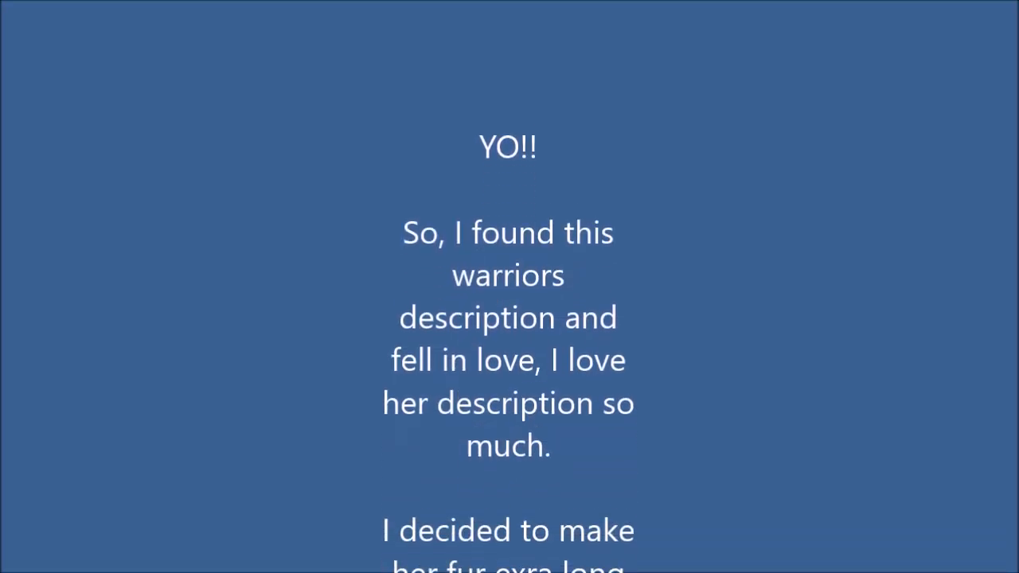
pyautogui.scroll(-3)
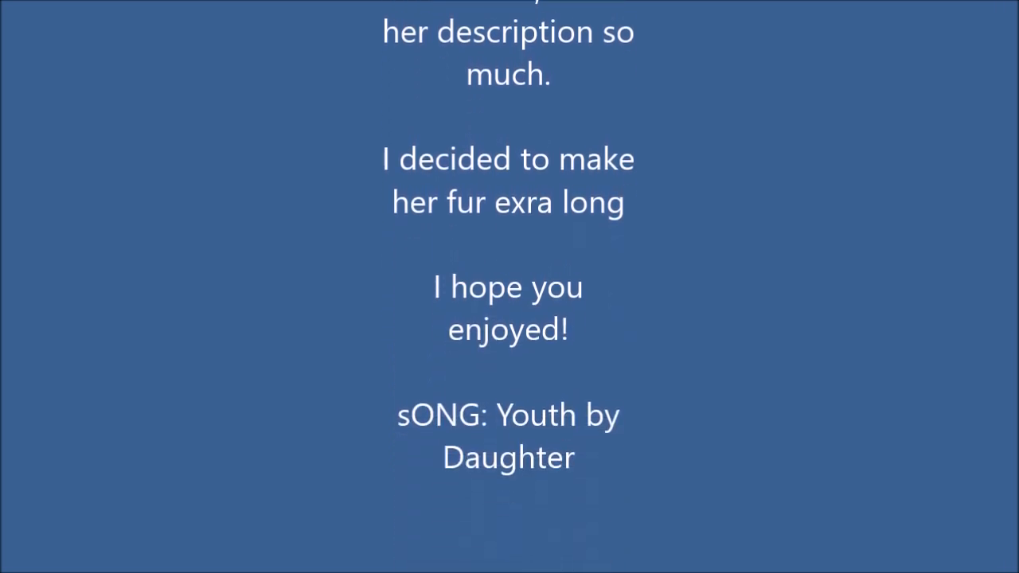